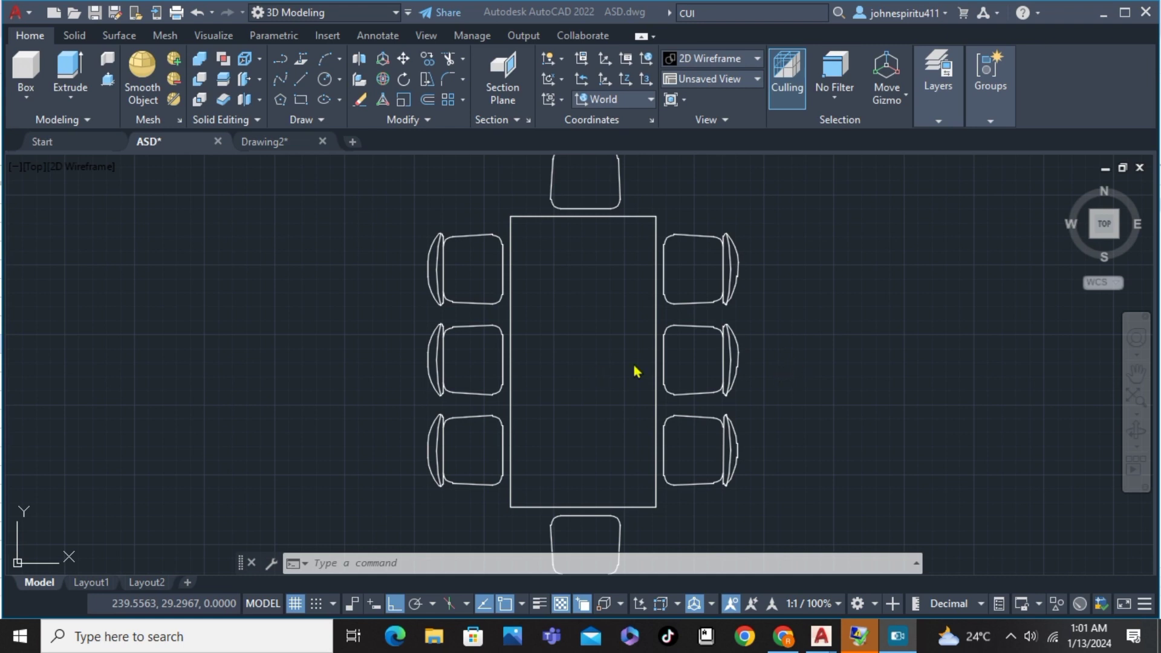
mouse_move(407, 533)
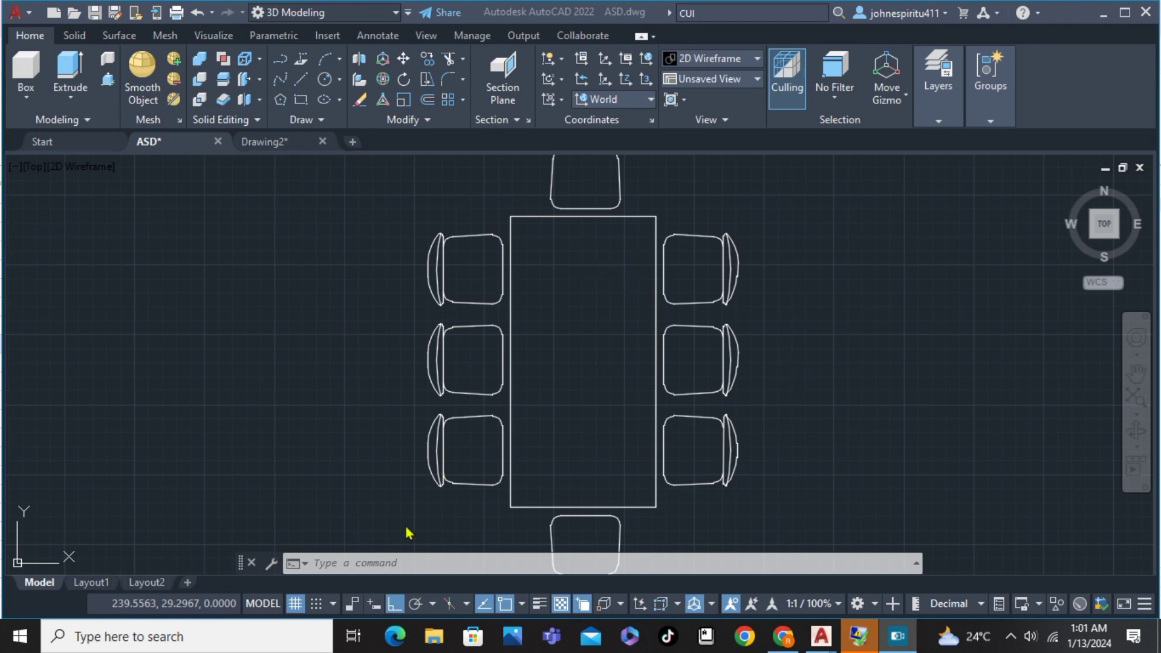
mouse_move(460, 479)
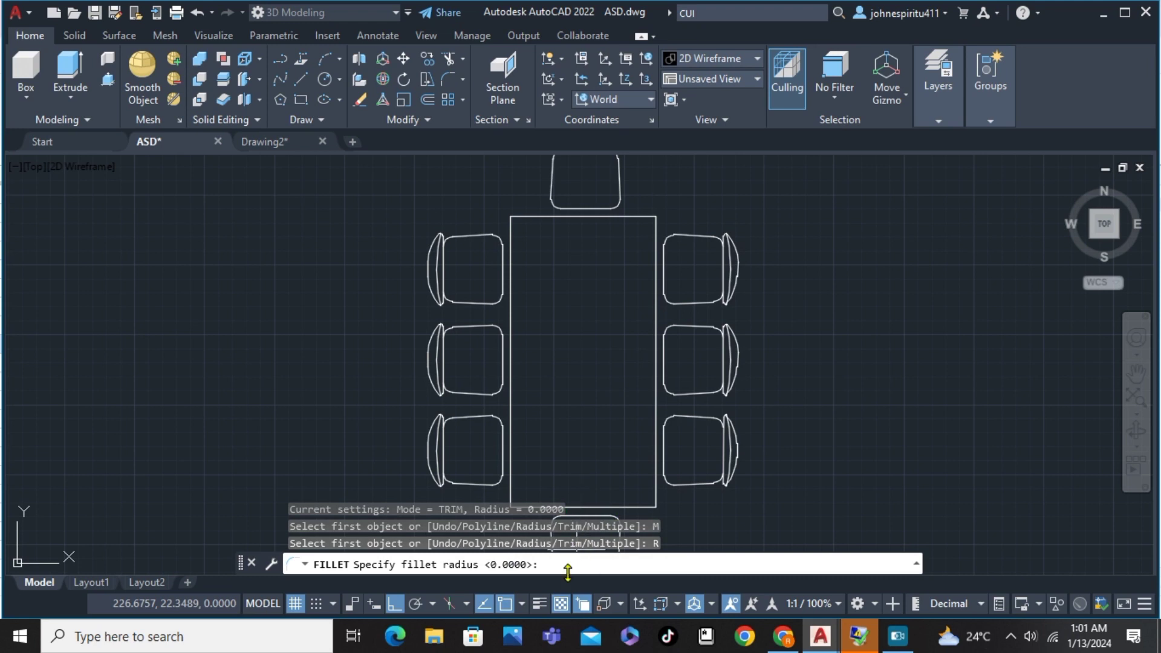
- Set the fillet radius to 0.5 for rounding the table corners
text(0.5)
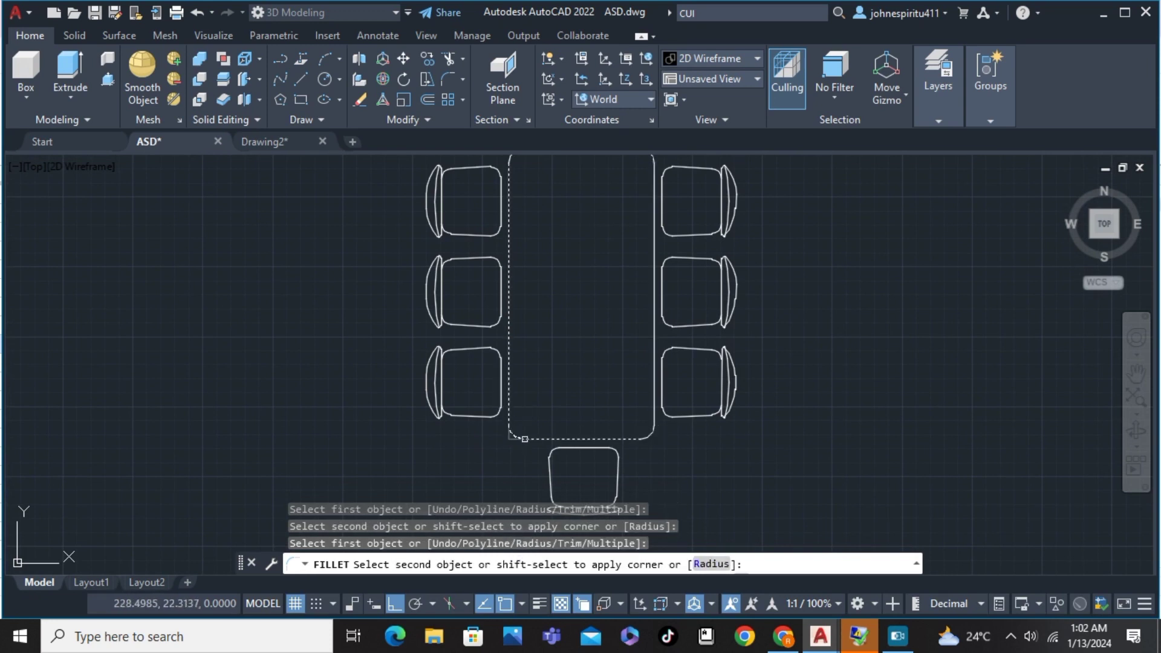
- Finish rounding the four table corners and end the Fillet command
key(Escape)
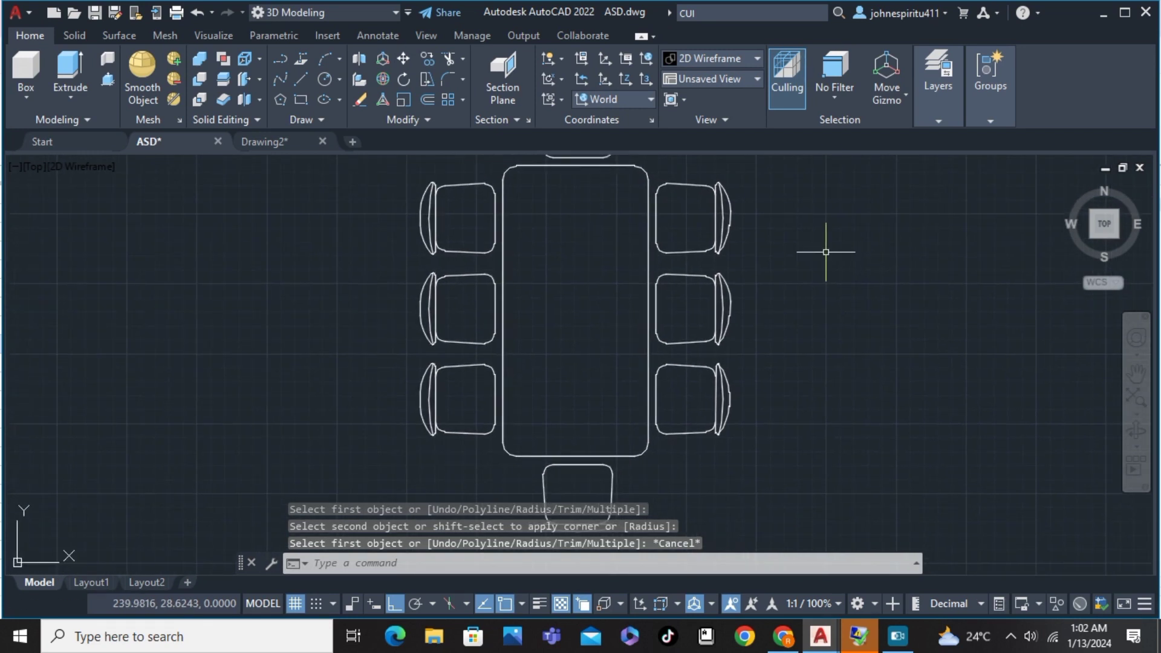
mouse_move(692, 279)
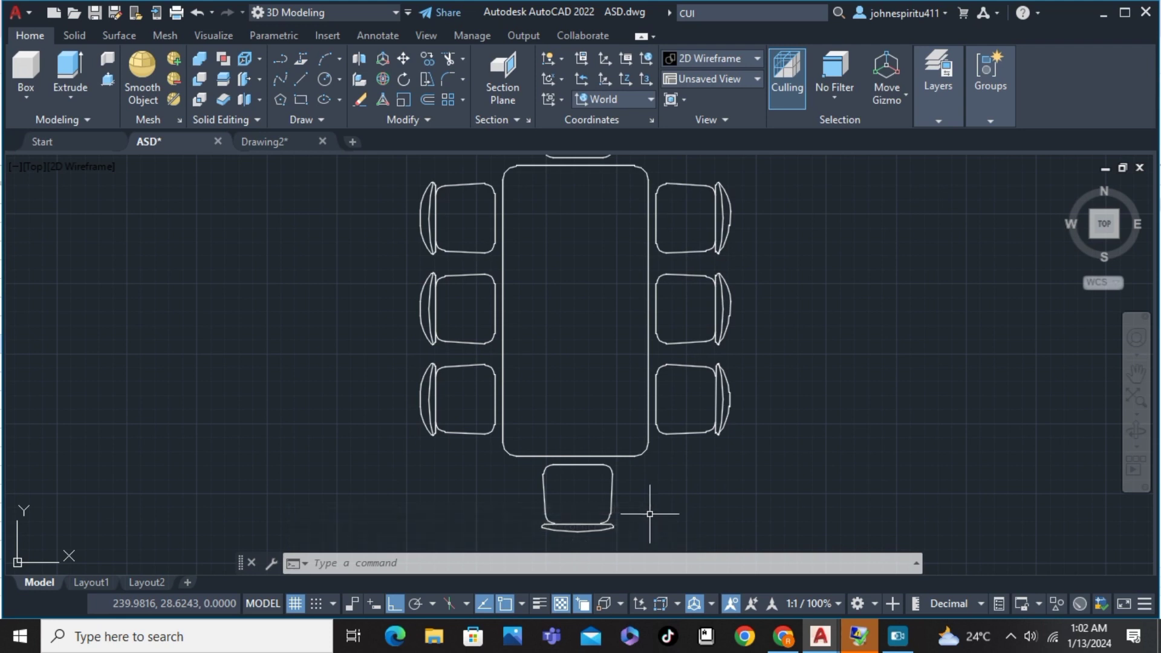
mouse_move(582, 607)
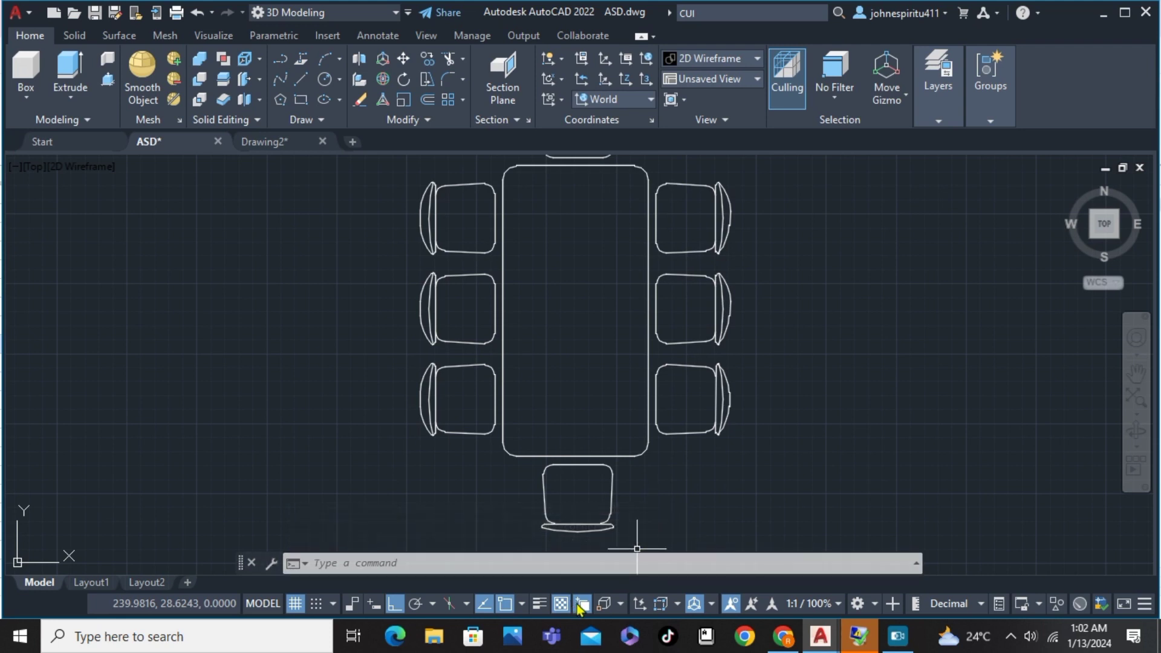